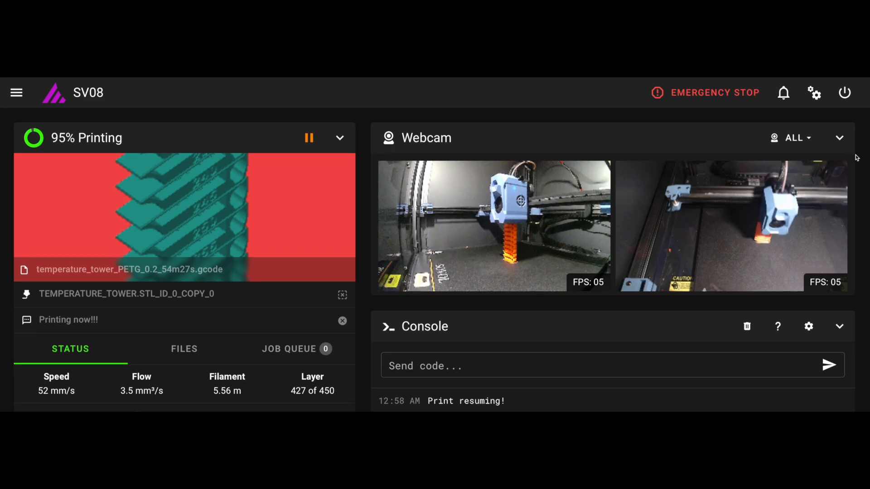
pyautogui.scroll(-3)
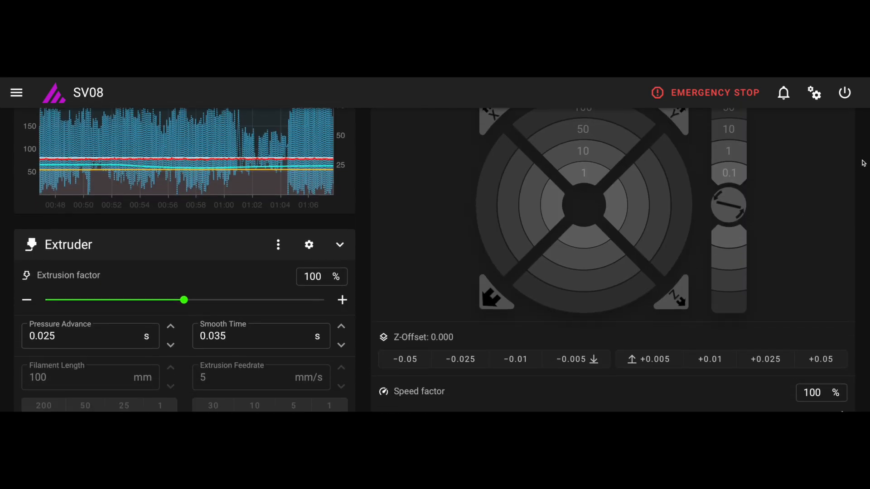
pyautogui.scroll(-3)
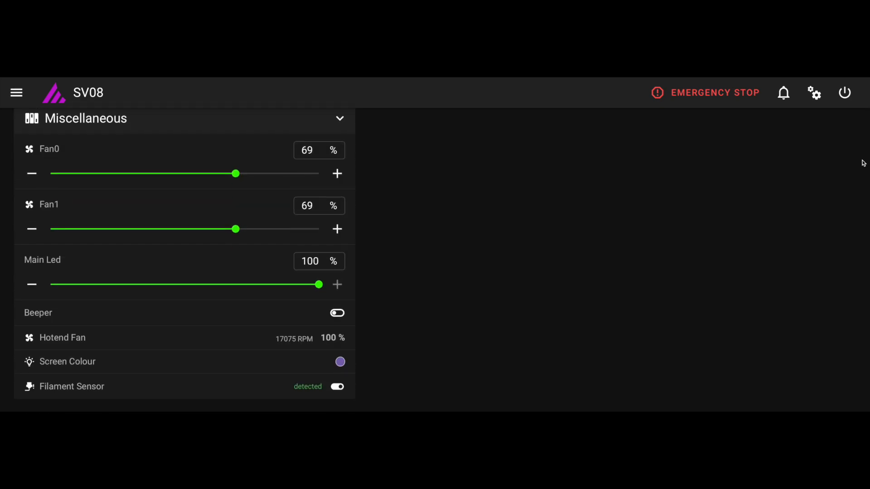
pyautogui.scroll(-3)
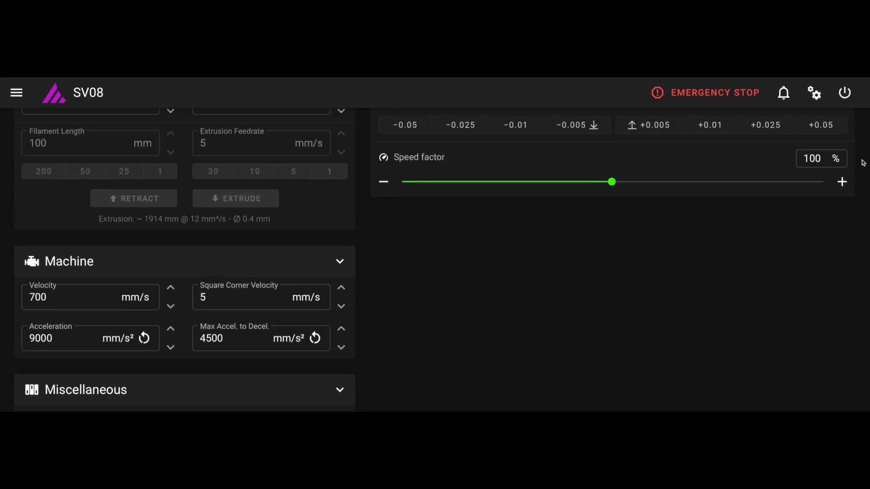
pyautogui.scroll(3)
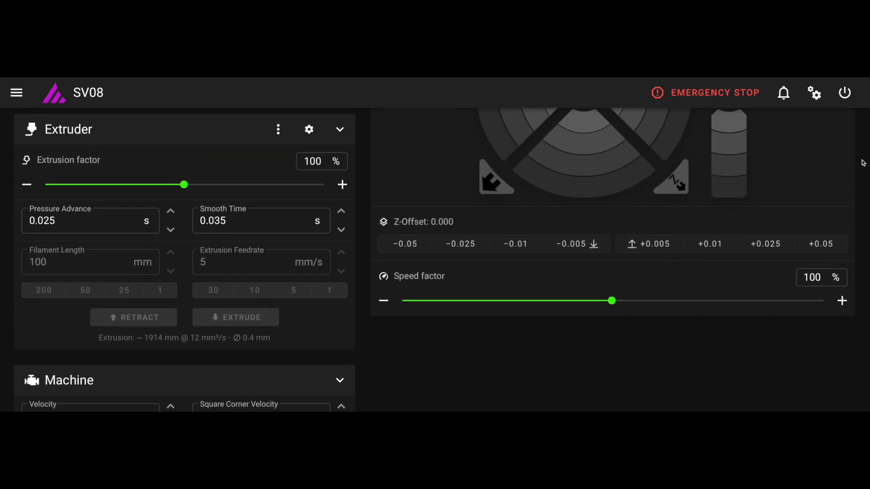
pyautogui.scroll(3)
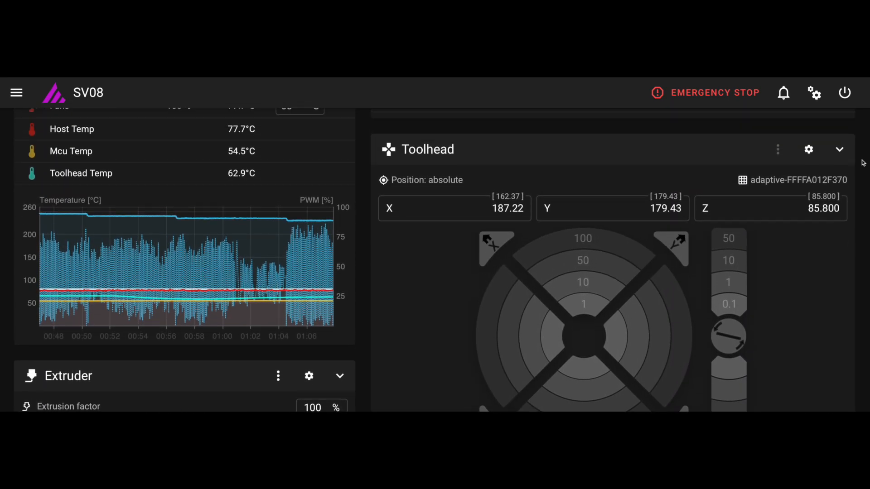
pyautogui.scroll(-3)
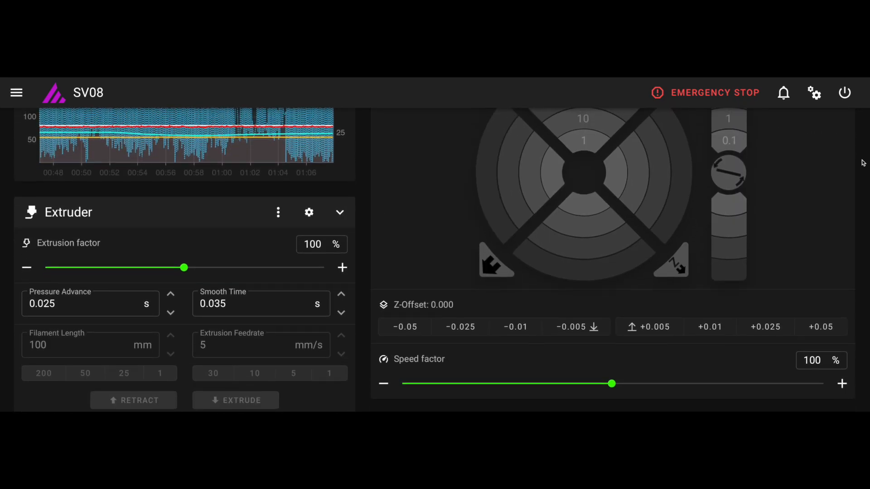